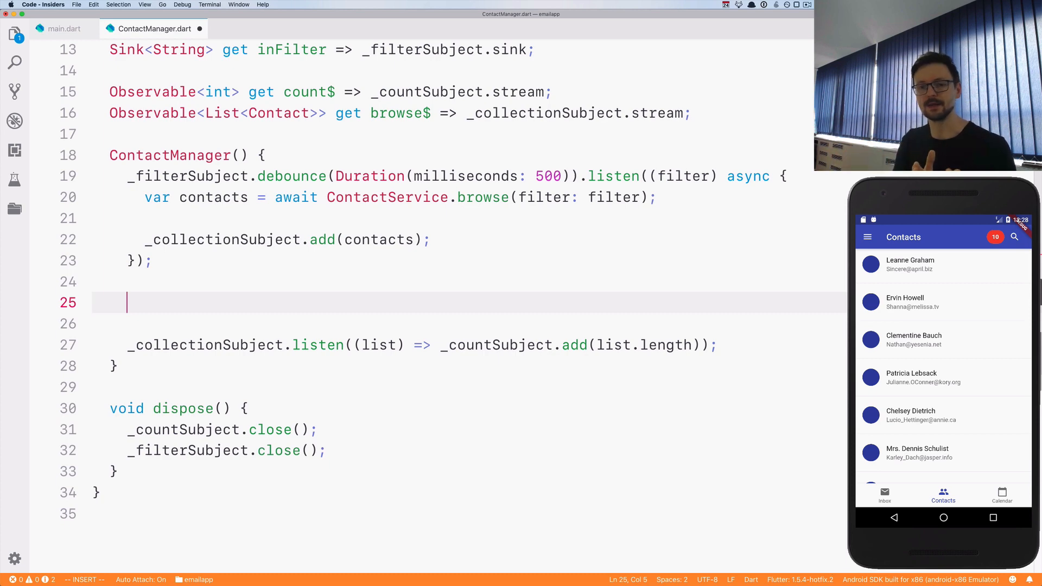
Write the comment // [1, 2, 4, 8, 9, 9] inside the ContactManager constructor
{"action": "type", "text": "//"}
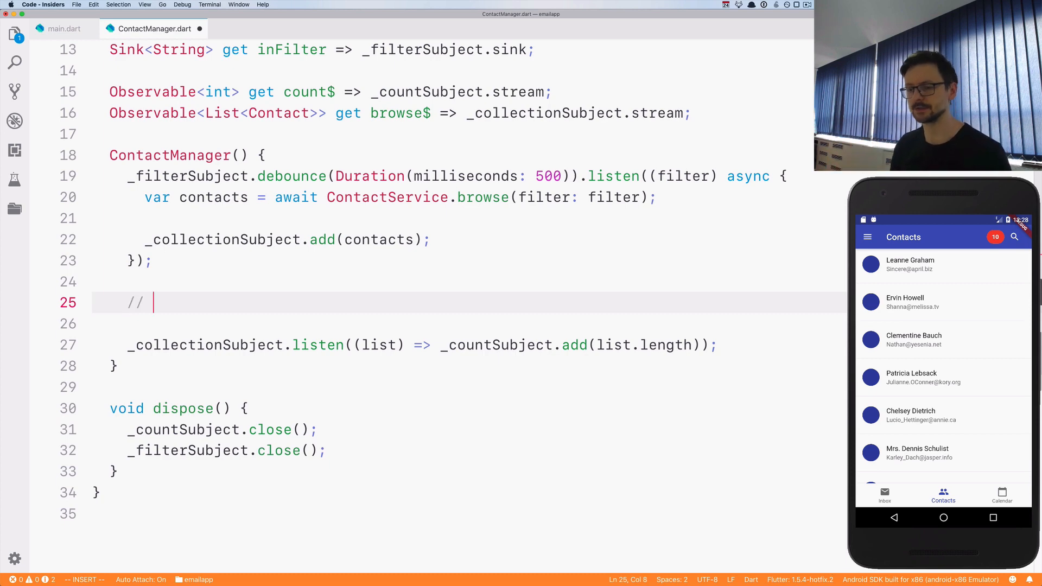
{"action": "type", "text": "[1, 2]"}
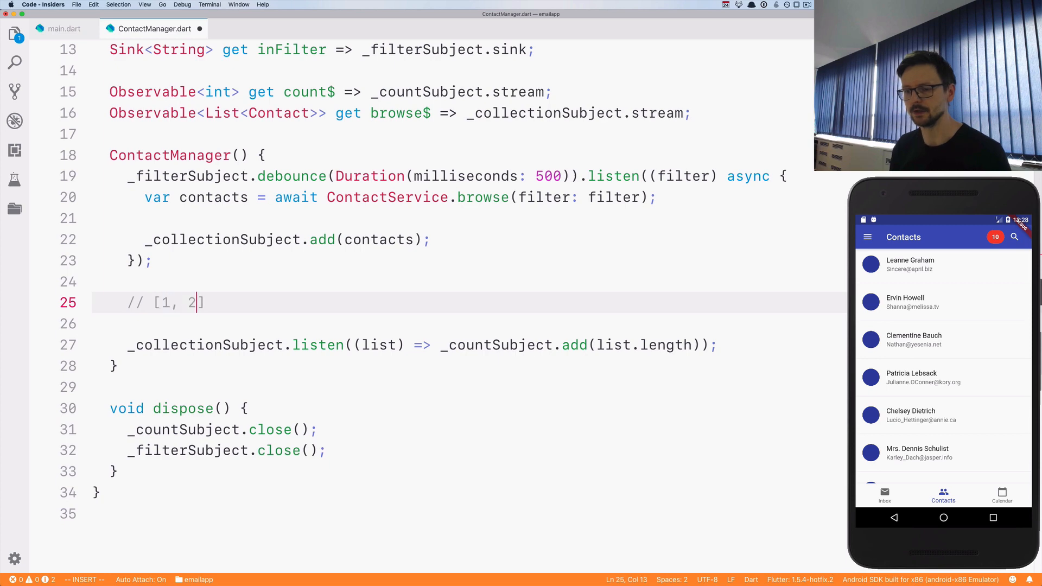
{"action": "type", "text": ", 4"}
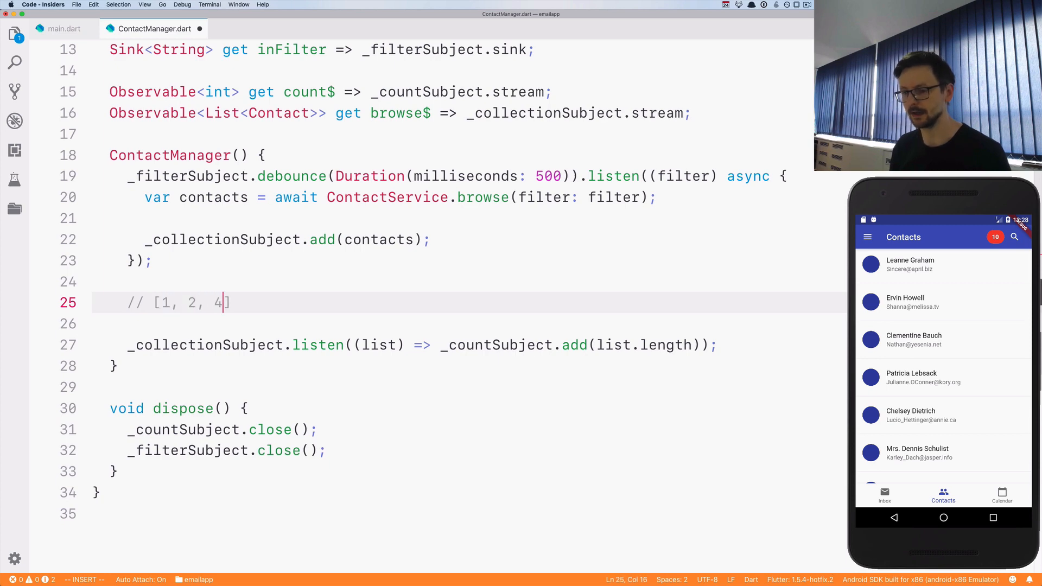
{"action": "type", "text": ", 8, 9 9"}
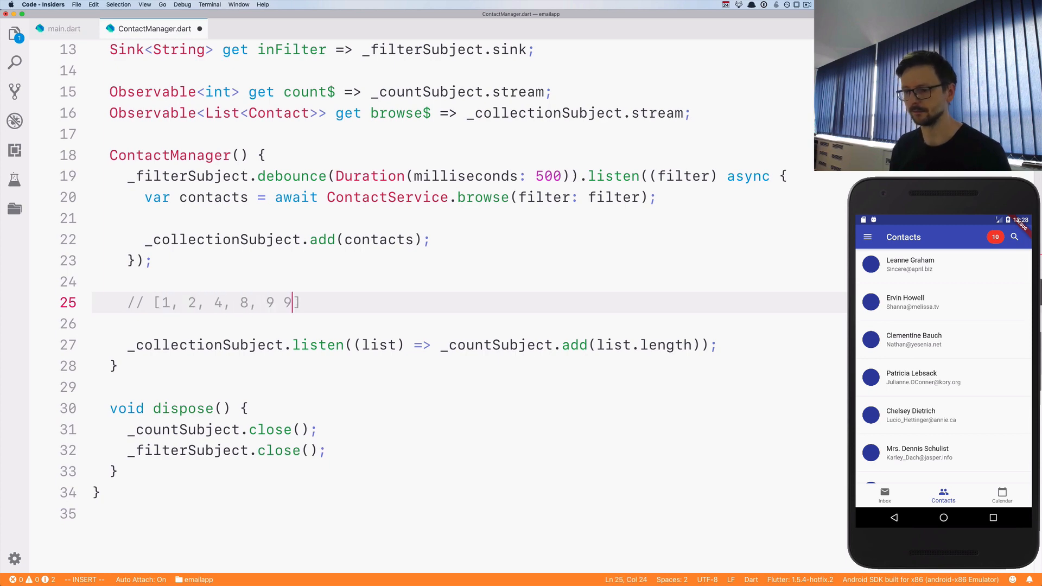
{"action": "type", "text": ","}
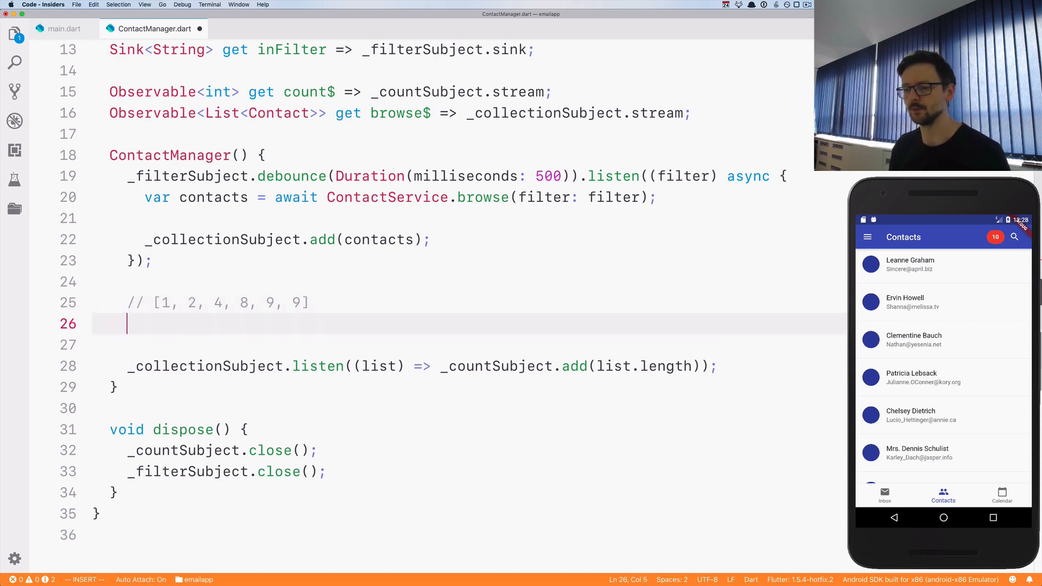
Begin the comment // f(x) = x + 1 -> under the example stream
{"action": "type", "text": "// f"}
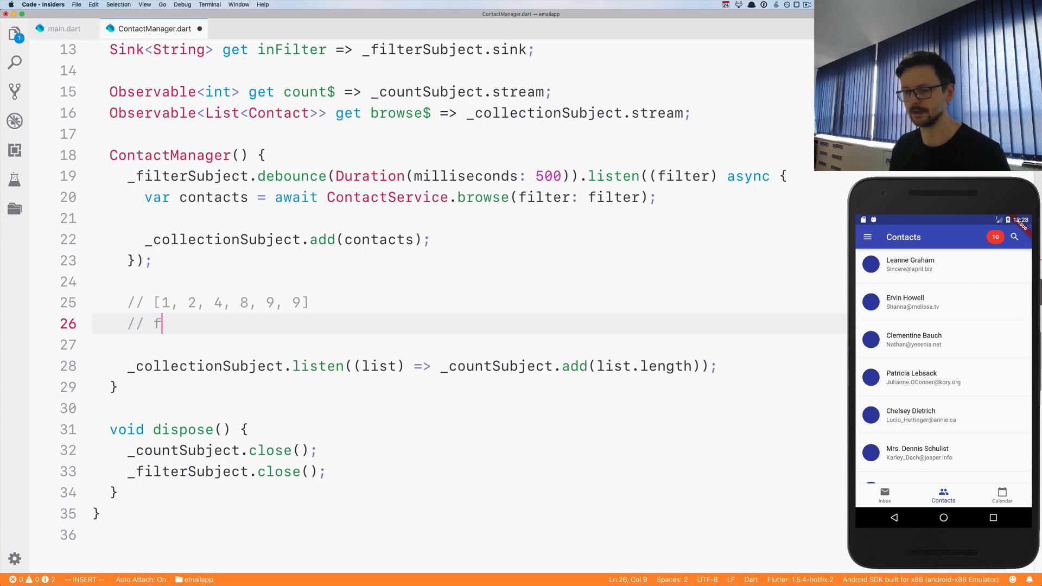
{"action": "type", "text": "(x) ="}
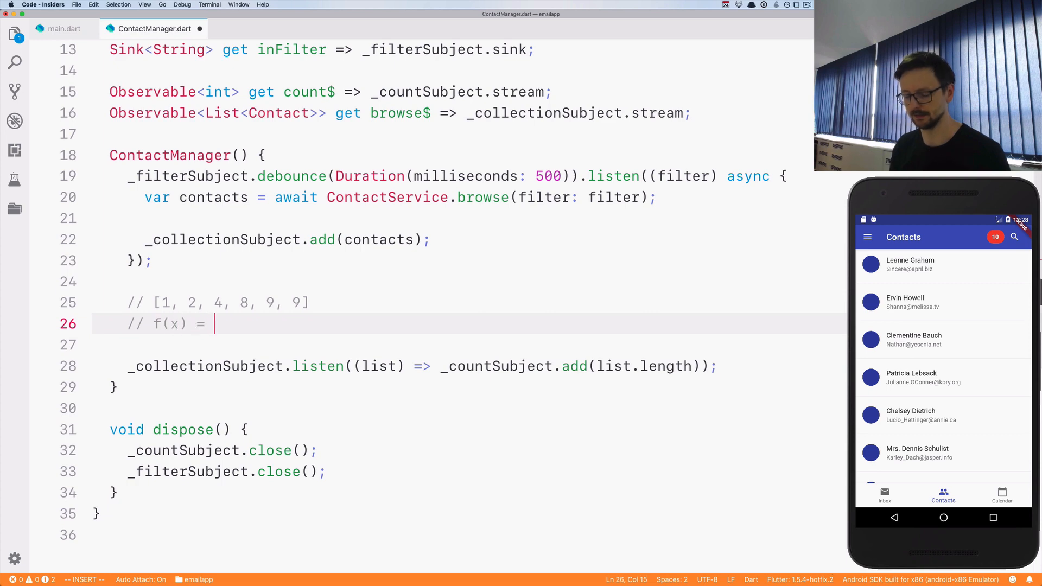
{"action": "type", "text": "x +"}
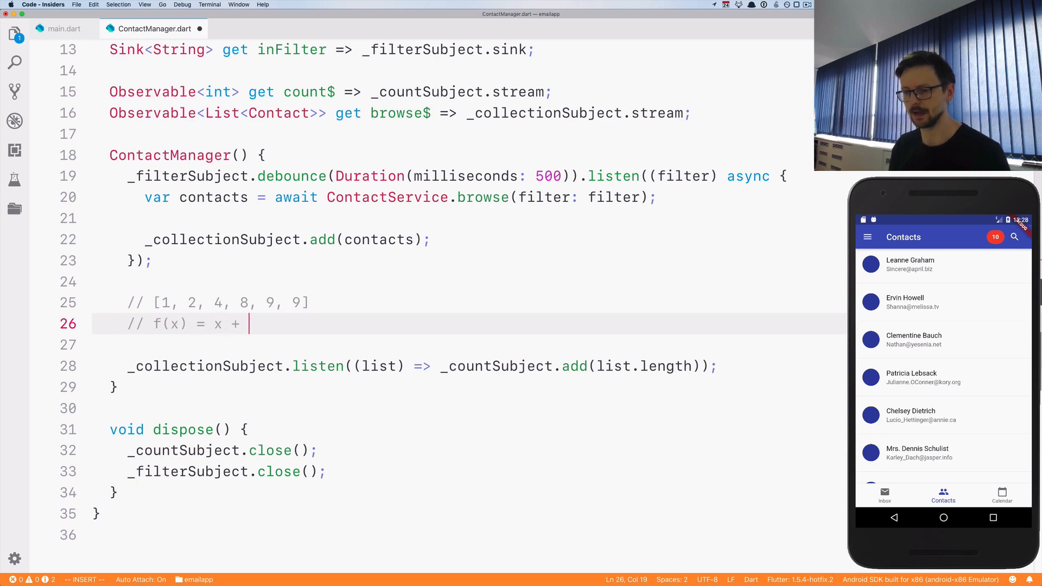
{"action": "type", "text": "1"}
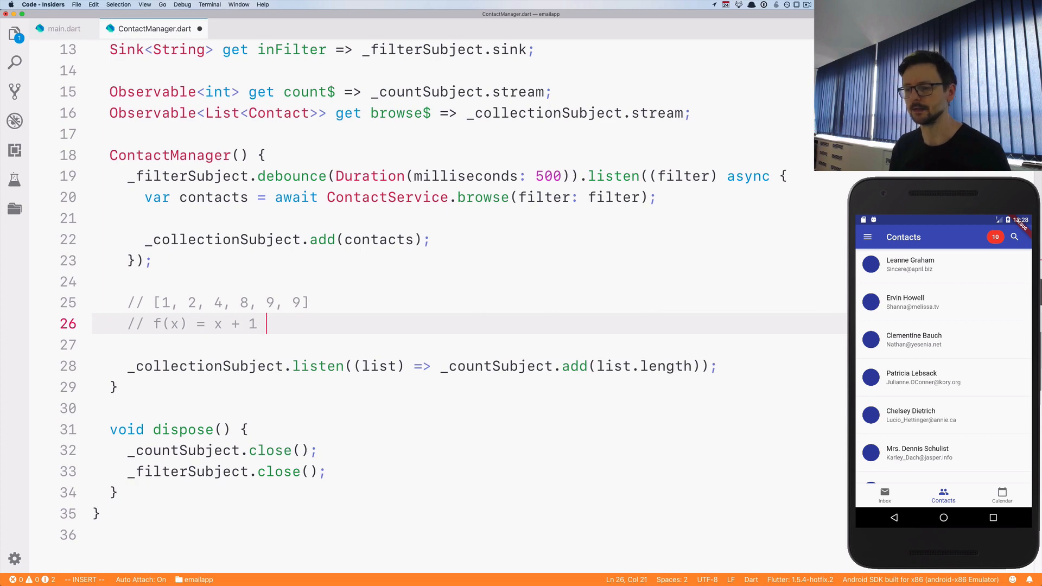
{"action": "type", "text": "->"}
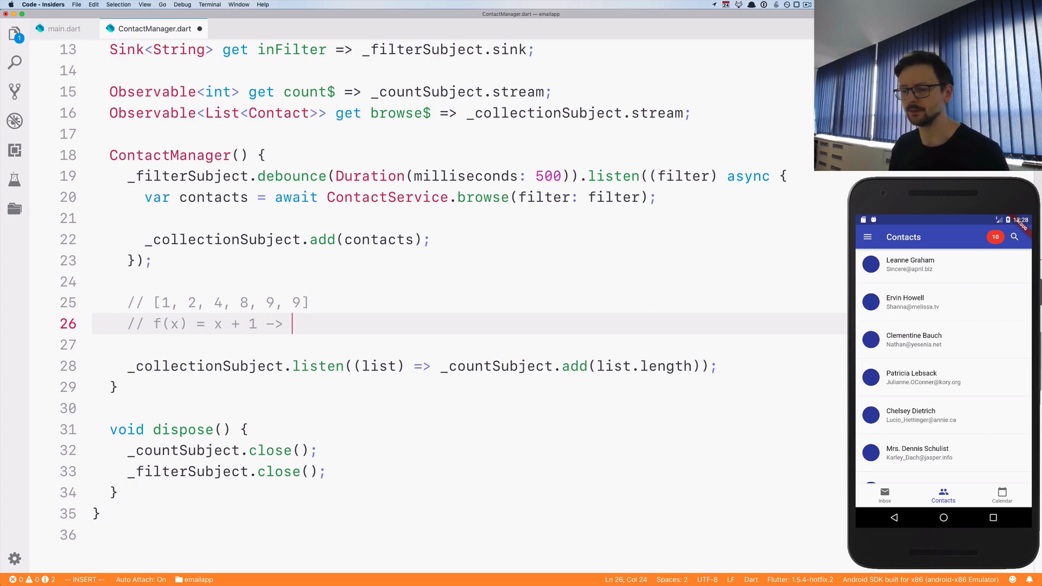
{"action": "key", "text": "enter"}
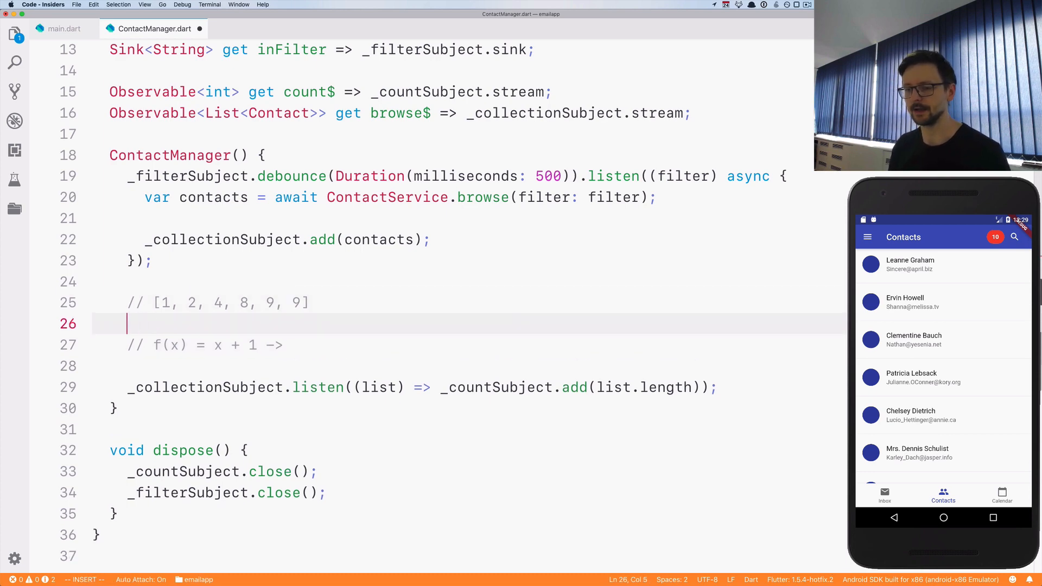
Finish the mapping as [f(1), f(2), ...] -> [2, 3, 5, ...]
{"action": "type", "text": "[]"}
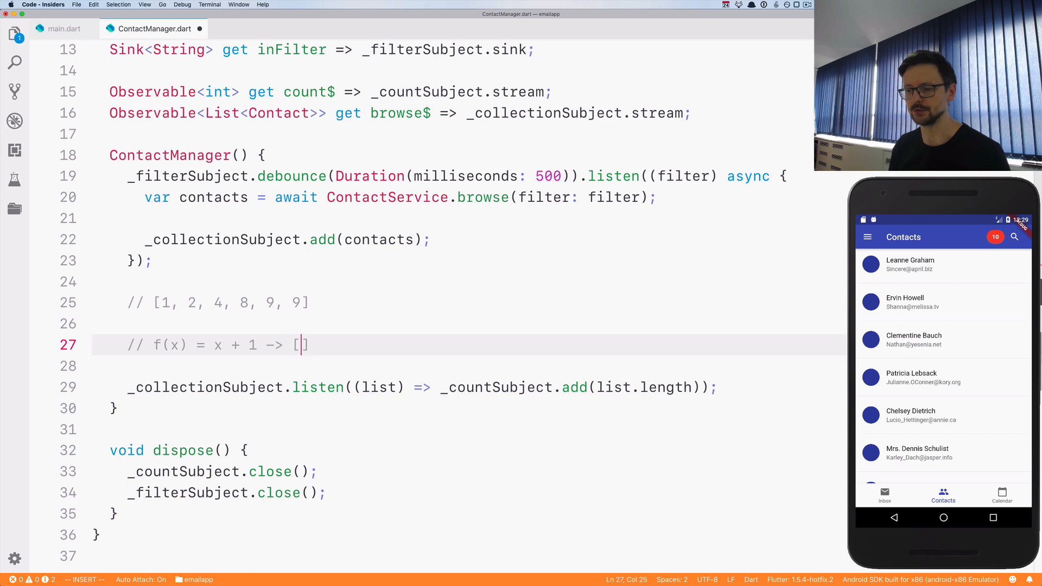
{"action": "type", "text": "f()"}
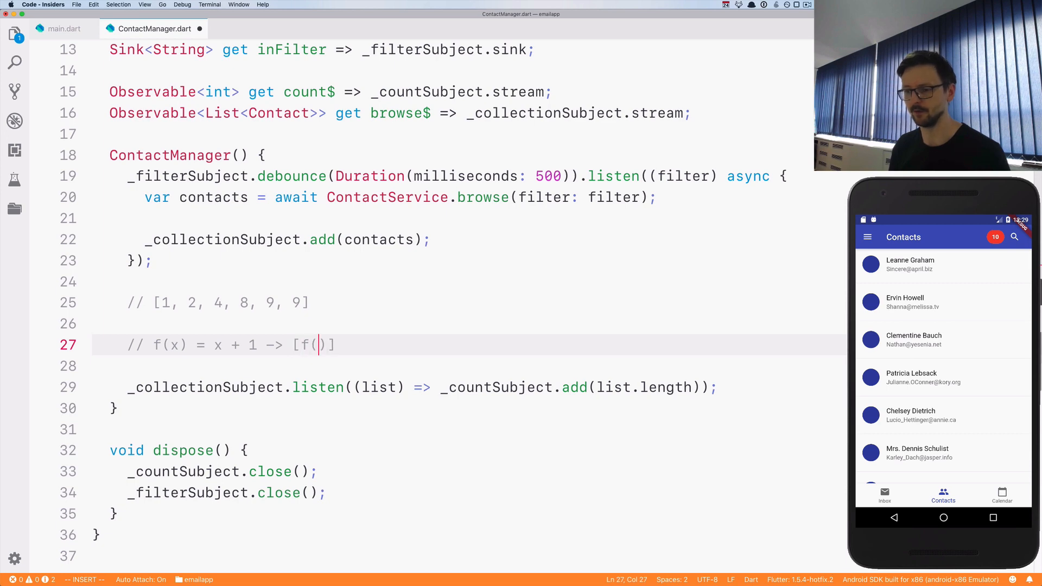
{"action": "type", "text": "1), F"}
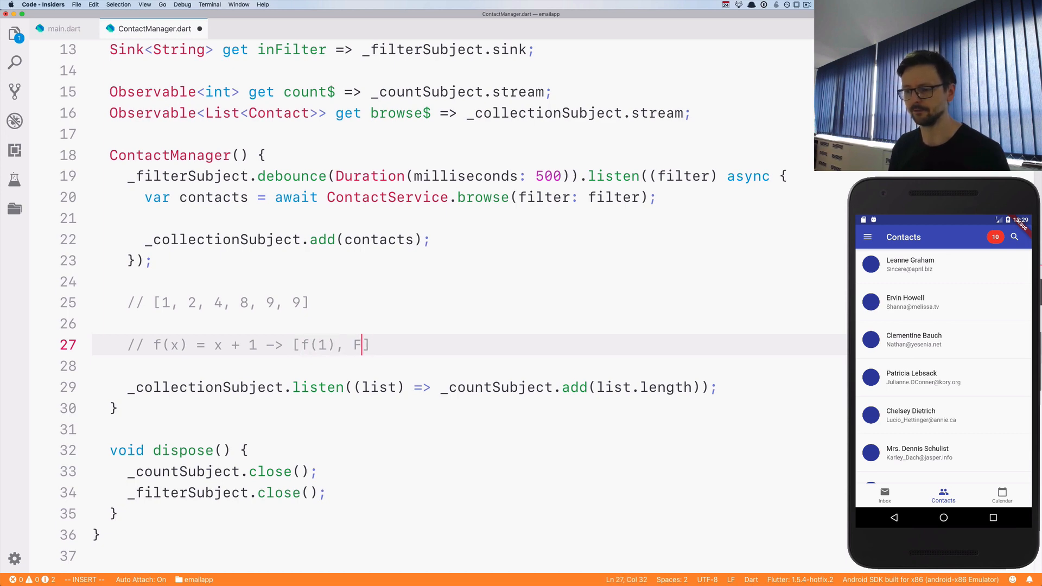
{"action": "type", "text": "(2), f(4),"}
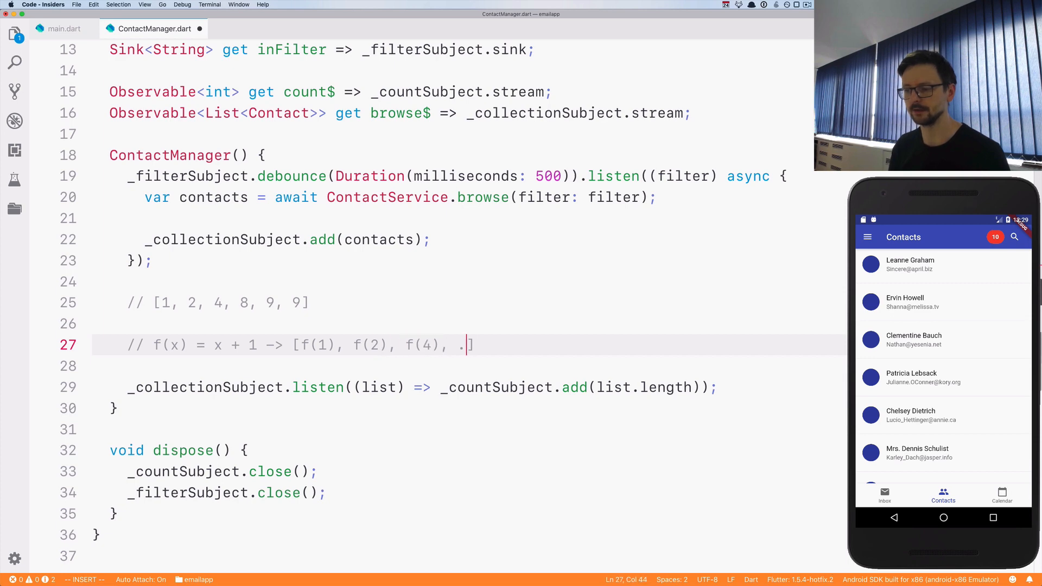
{"action": "type", "text": "..] -"}
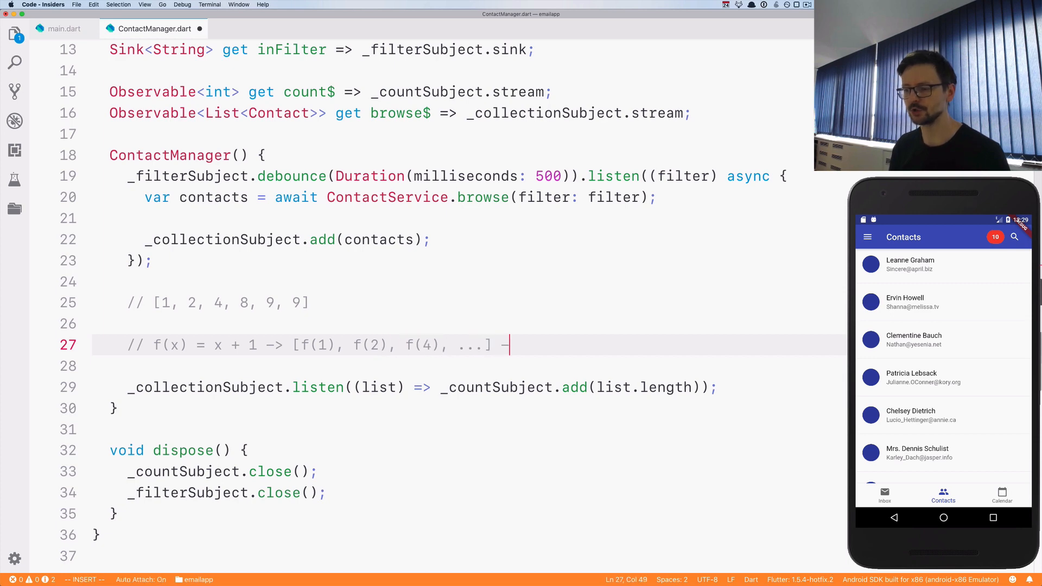
{"action": "type", "text": ">"}
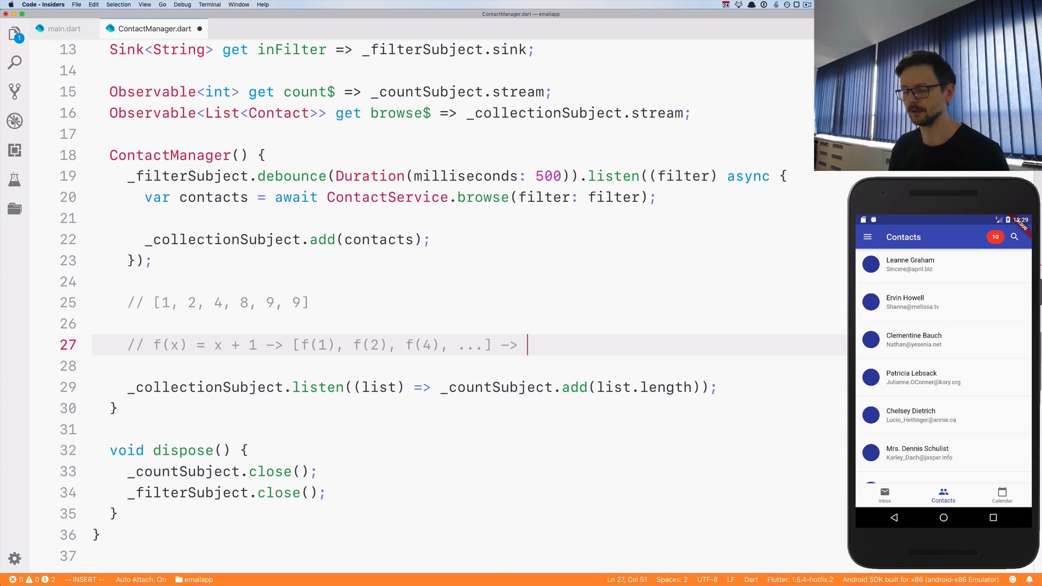
{"action": "type", "text": "[]"}
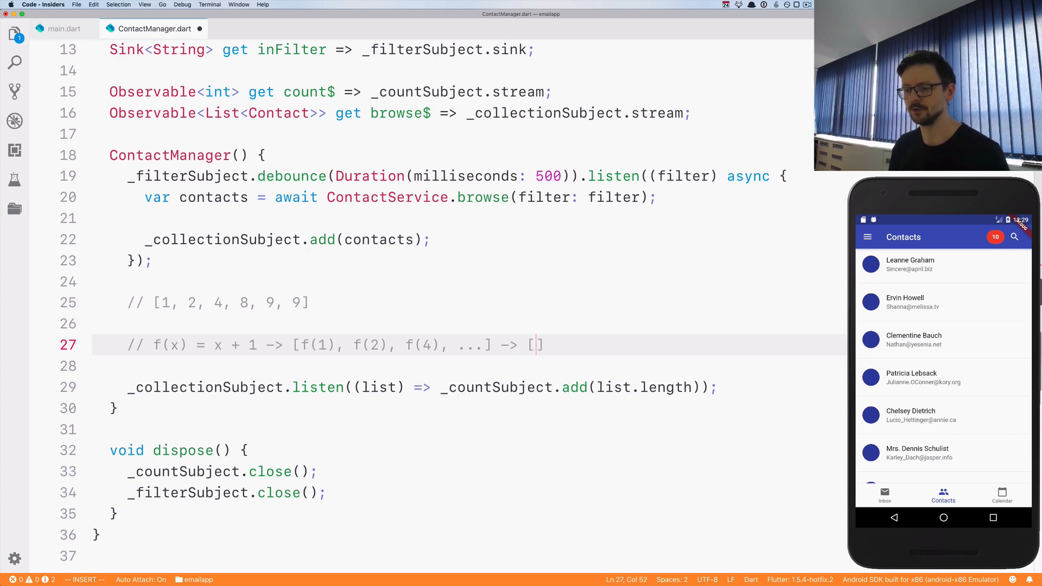
{"action": "type", "text": "2, 3,"}
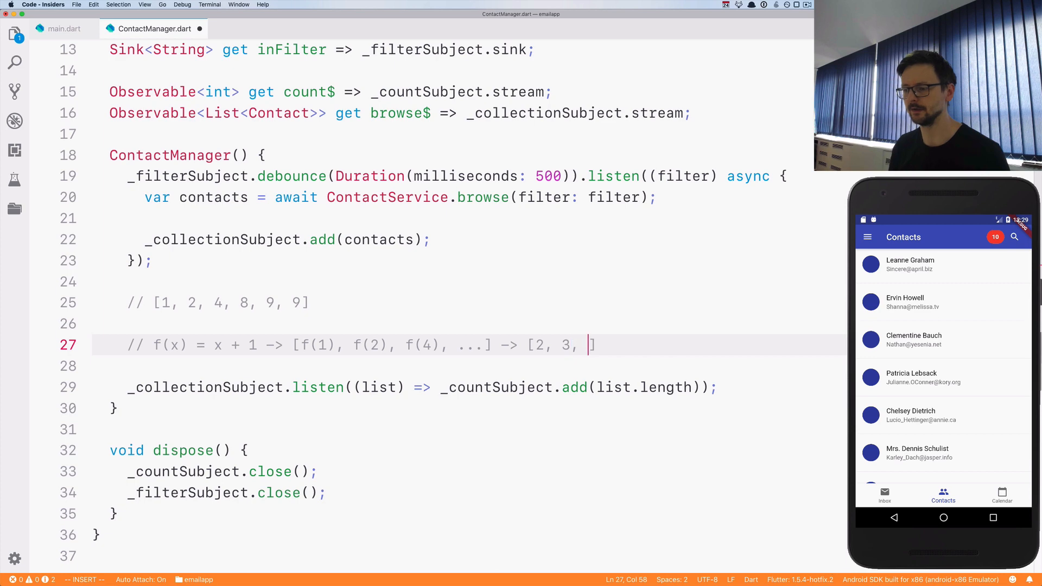
{"action": "type", "text": "5, ..."}
{"action": "type", "text": "//"}
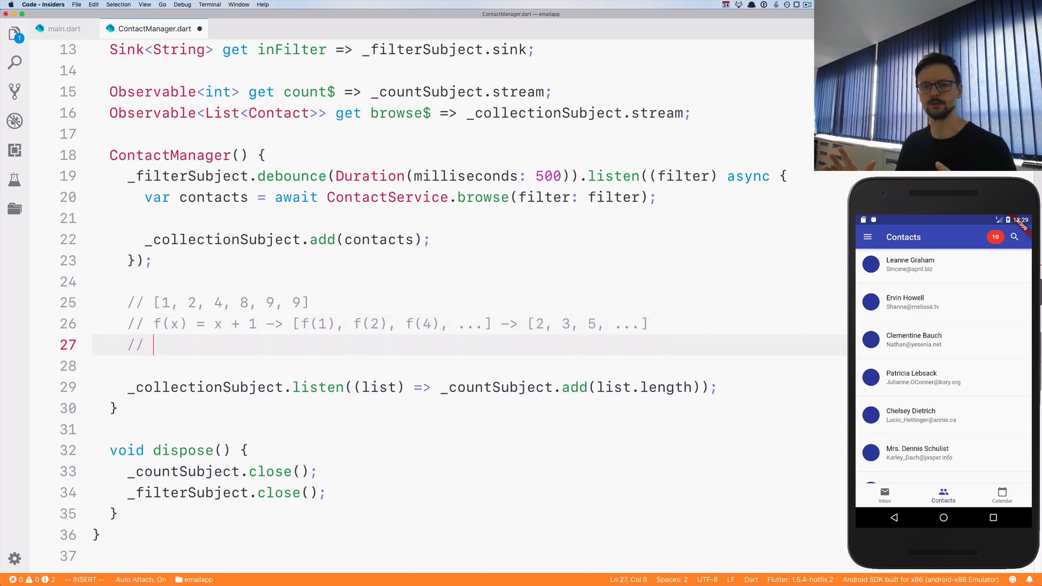
Rework the example comment to [1, 2, 4 ...] before clearing the map comments
{"action": "key", "text": "Escape"}
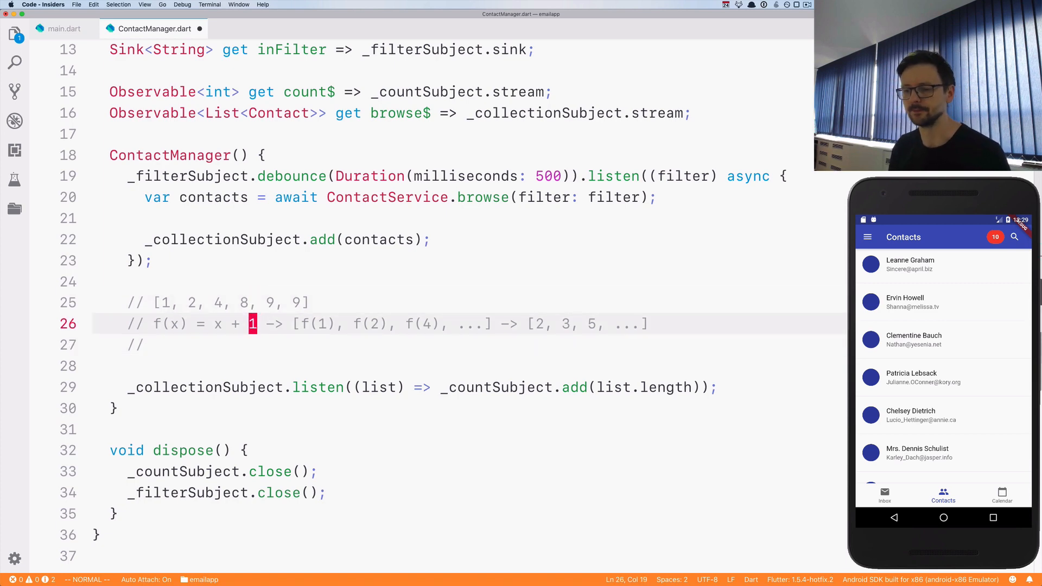
{"action": "type", "text": "[]"}
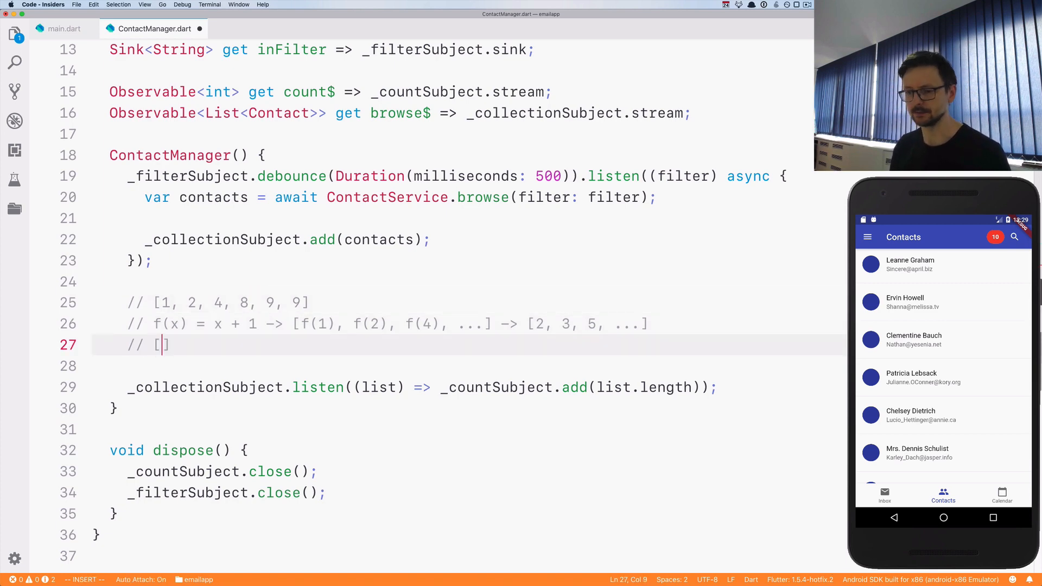
{"action": "type", "text": "1, 2, 4,"}
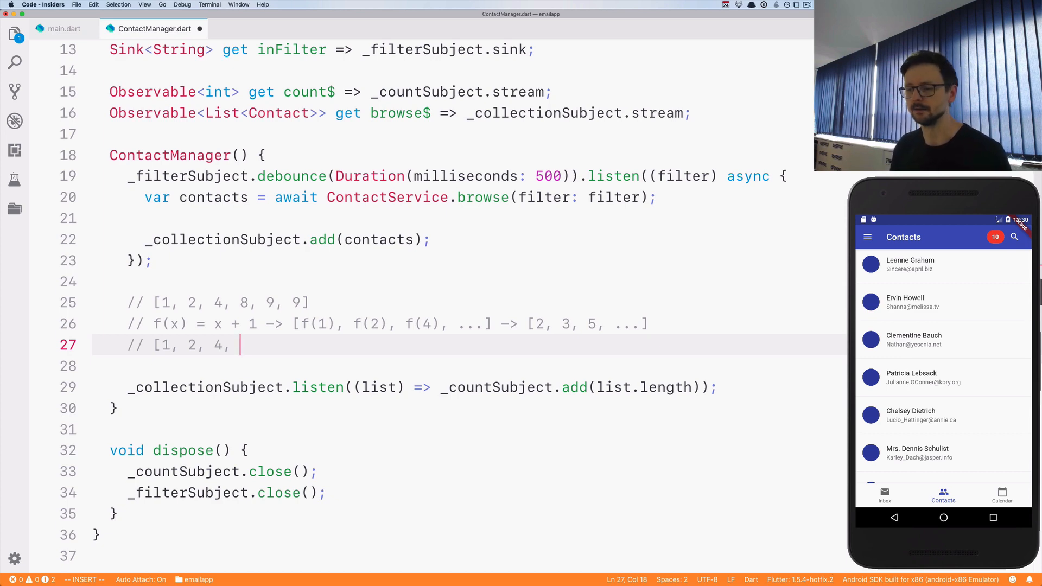
{"action": "type", "text": "..."}
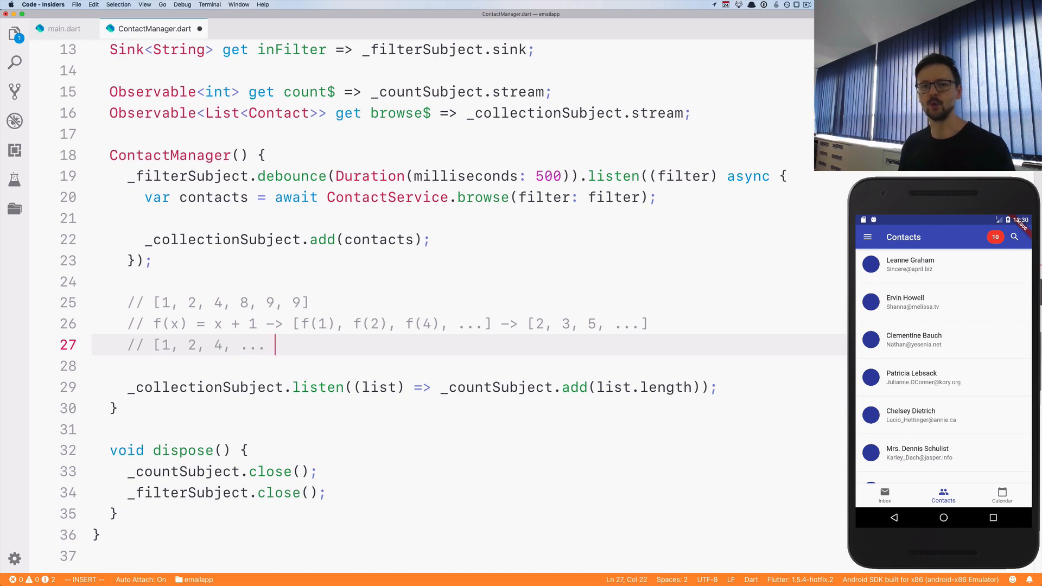
{"action": "key", "text": "Escape"}
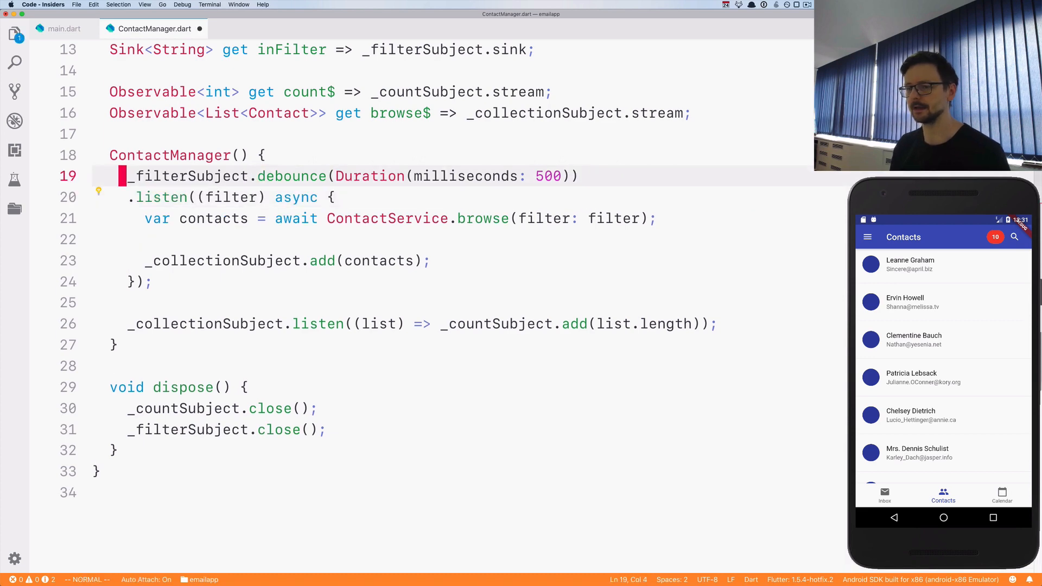
Chain an empty .asyncMap() between debounce and listen
{"action": "type", "text": "."}
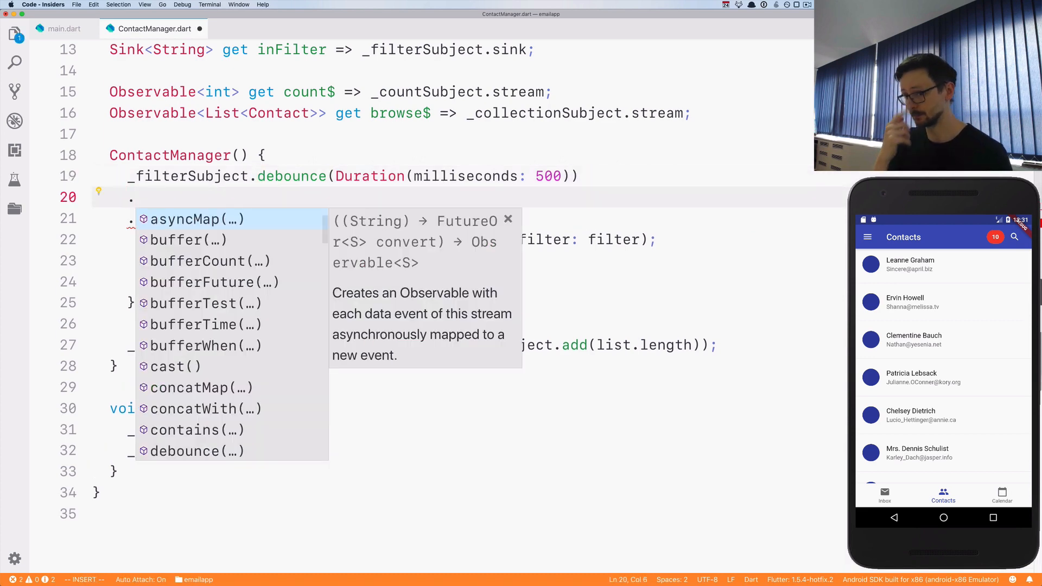
{"action": "left_click", "coordinate": [193, 219]}
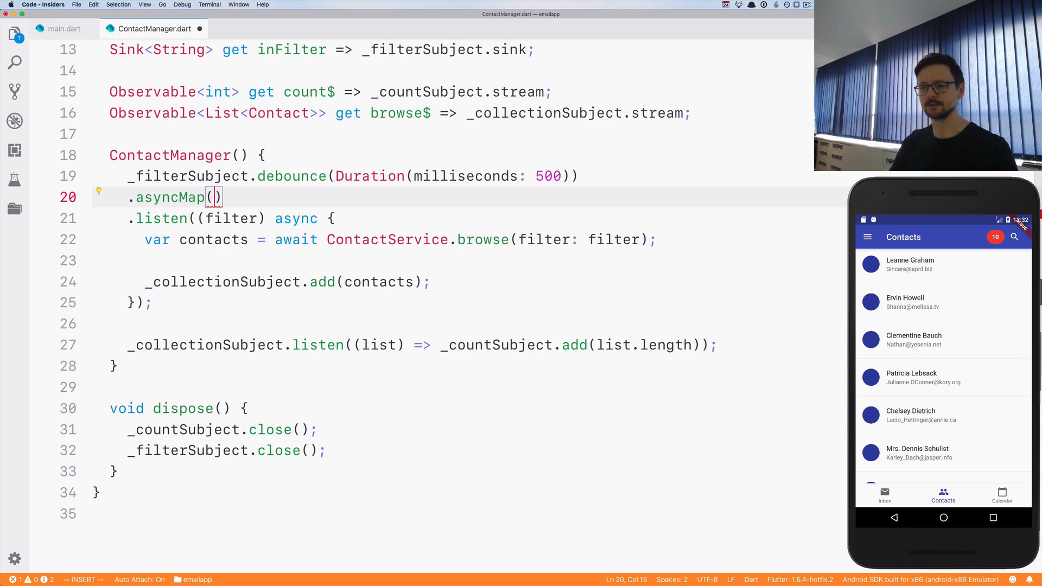
Make asyncMap's callback (filter) async return await ContactService.browse(filter: filter)
{"action": "type", "text": "()"}
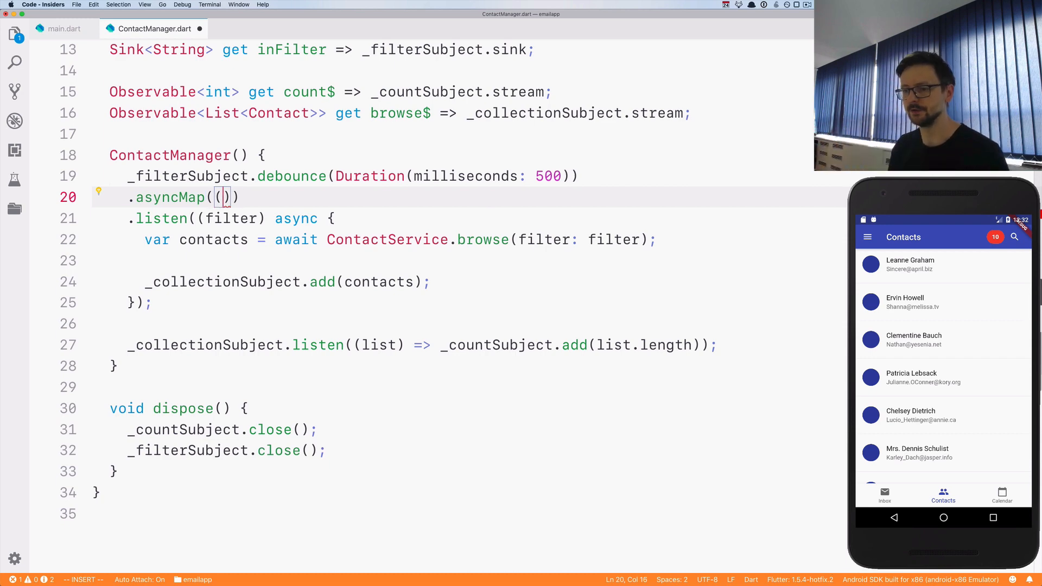
{"action": "type", "text": "filter"}
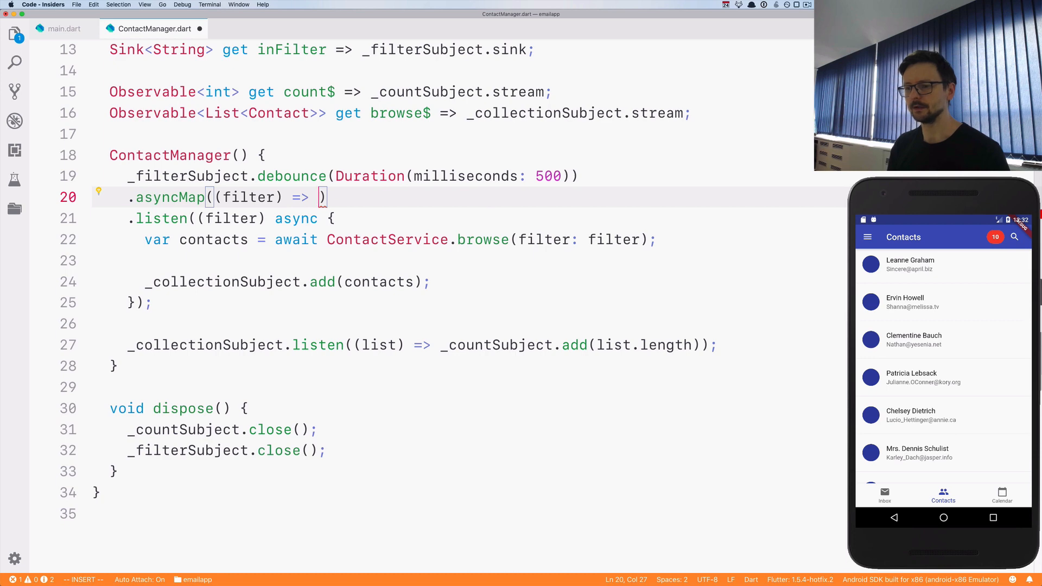
{"action": "type", "text": "async {"}
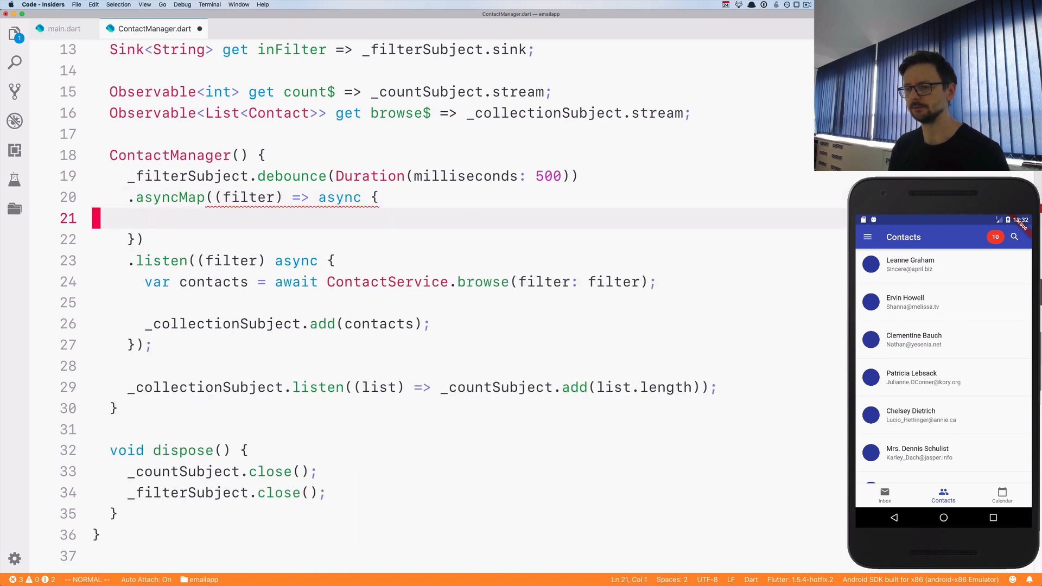
{"action": "type", "text": "var contacts = await ContactService.browse(filter: filter);"}
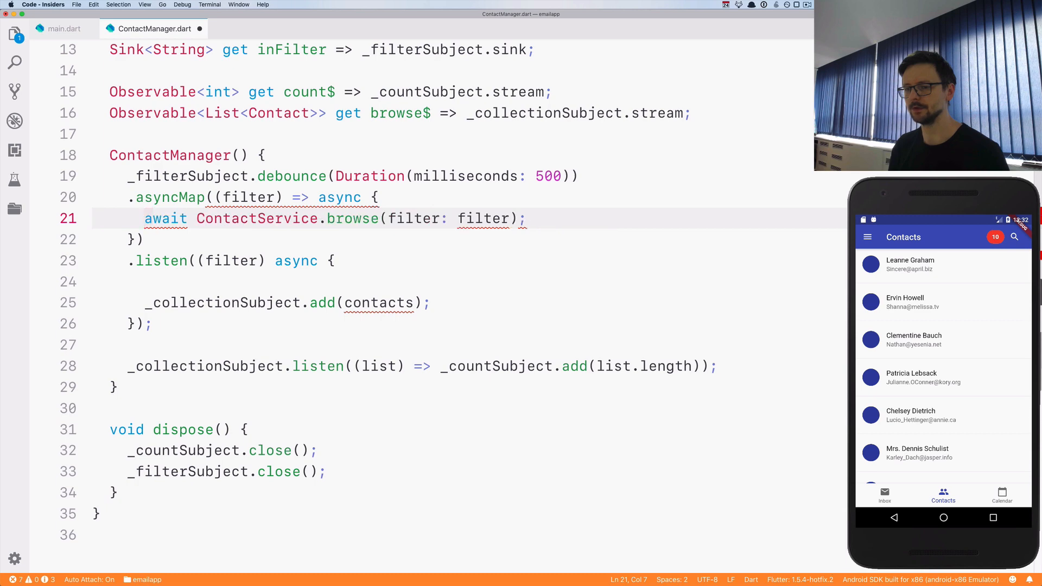
{"action": "type", "text": "return"}
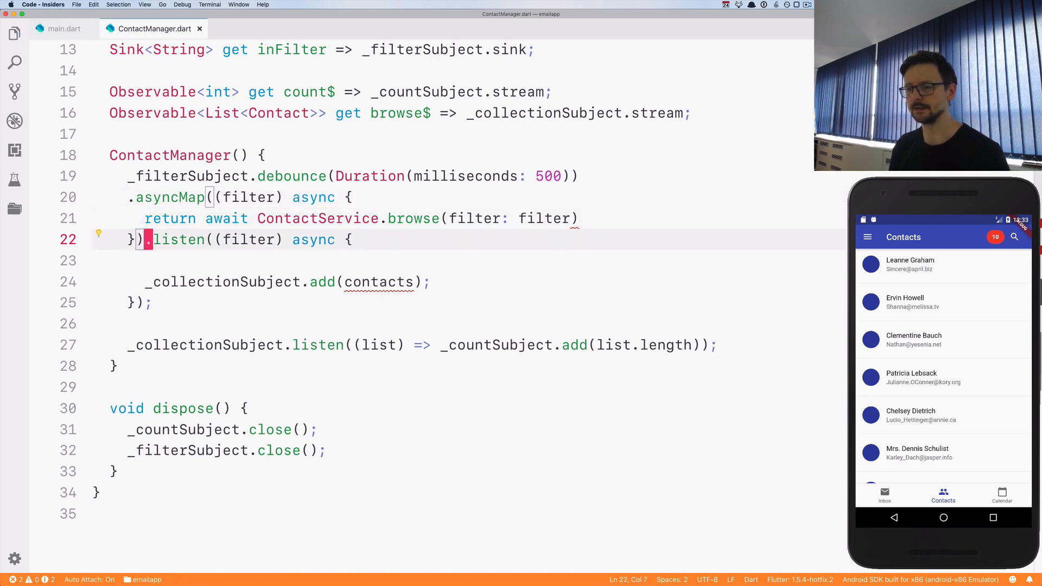
Rename the listen callback parameter from filter to contacts
{"action": "type", "text": "c"}
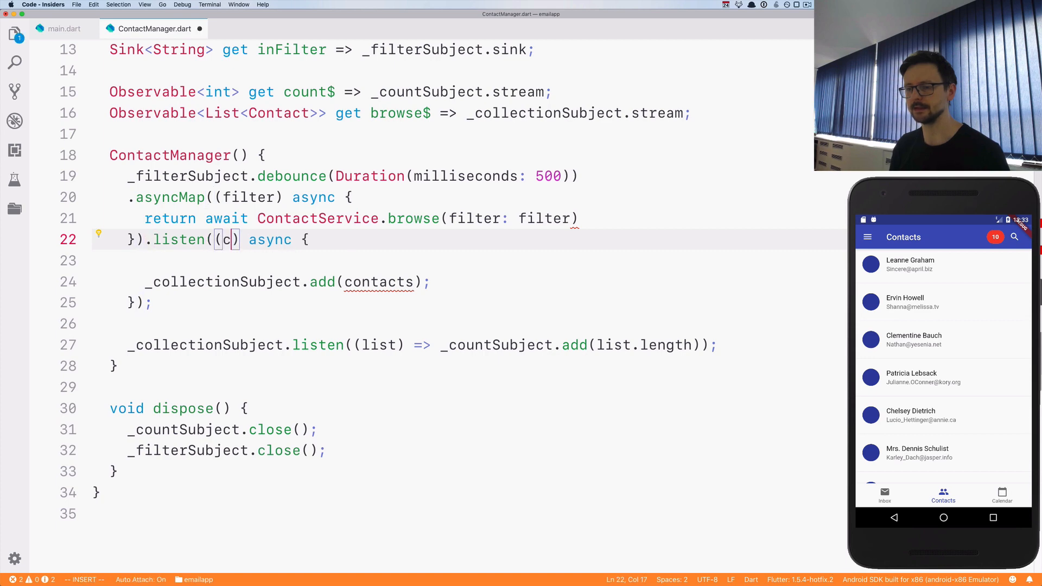
{"action": "type", "text": "on"}
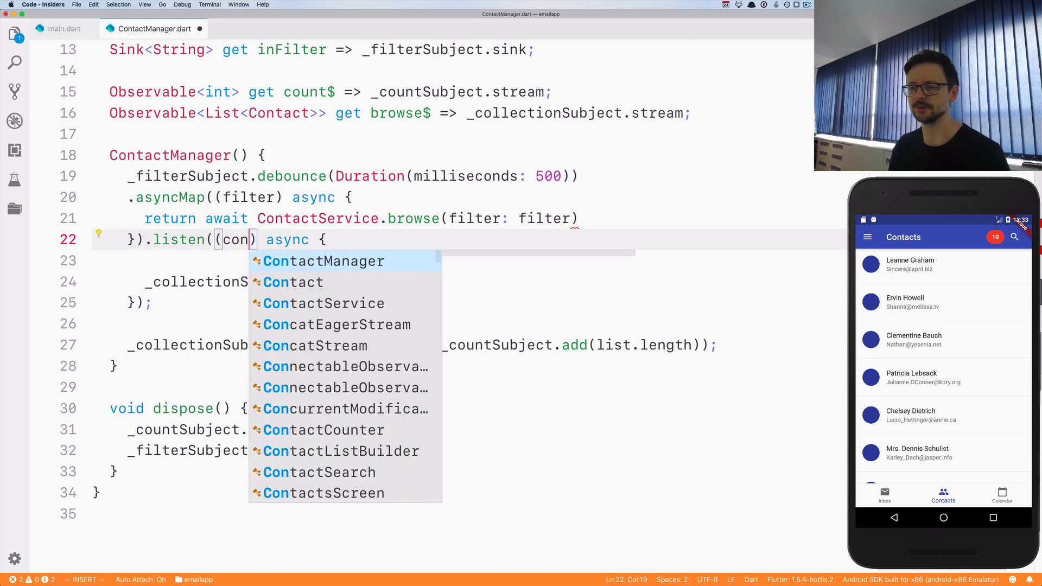
{"action": "key", "text": "Escape"}
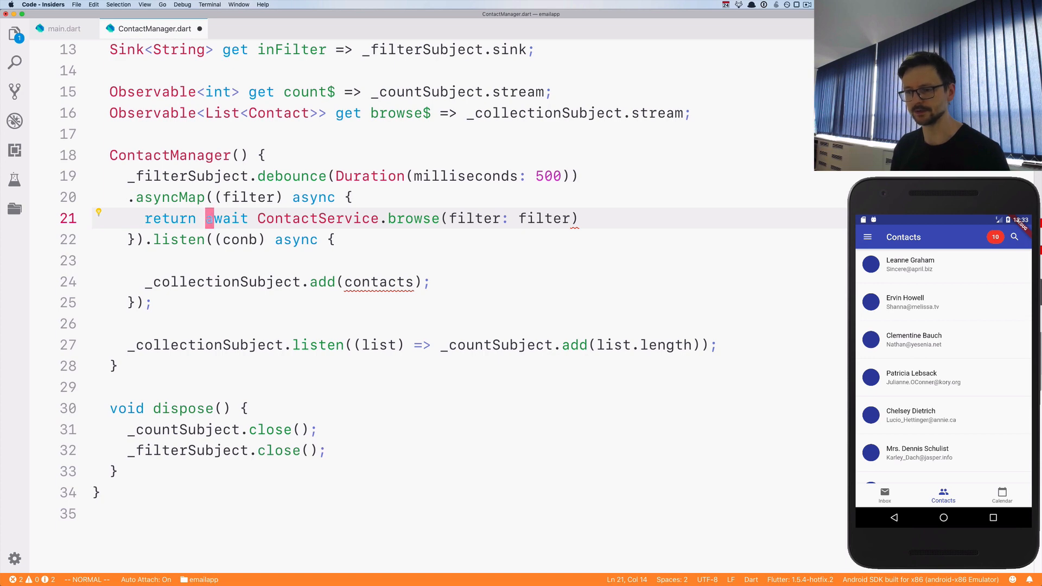
{"action": "type", "text": "contacts"}
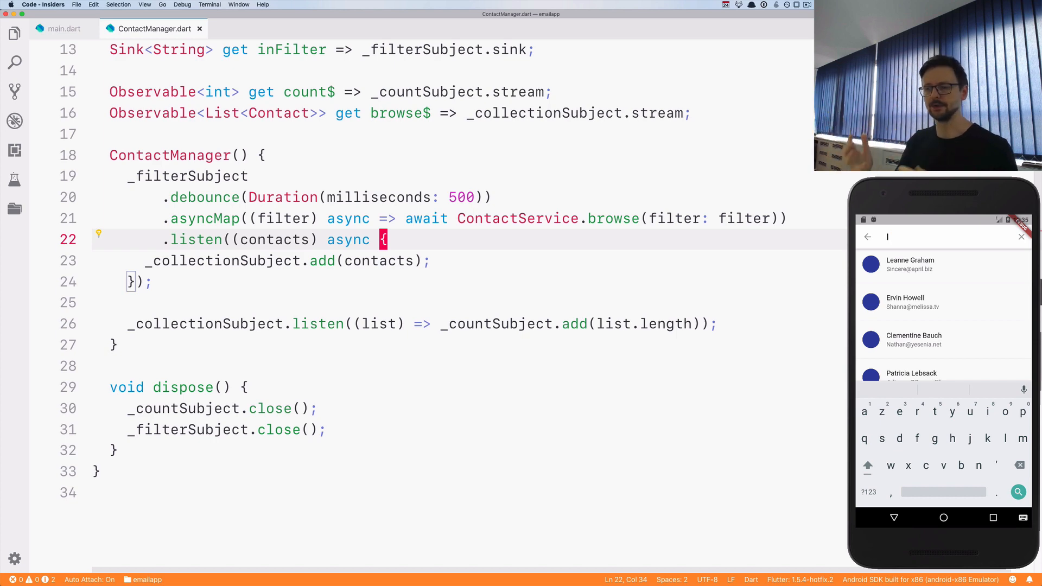
Wrap the listen callback body adding contacts to _collectionSubject in braces
{"action": "left_click", "coordinate": [392, 260]}
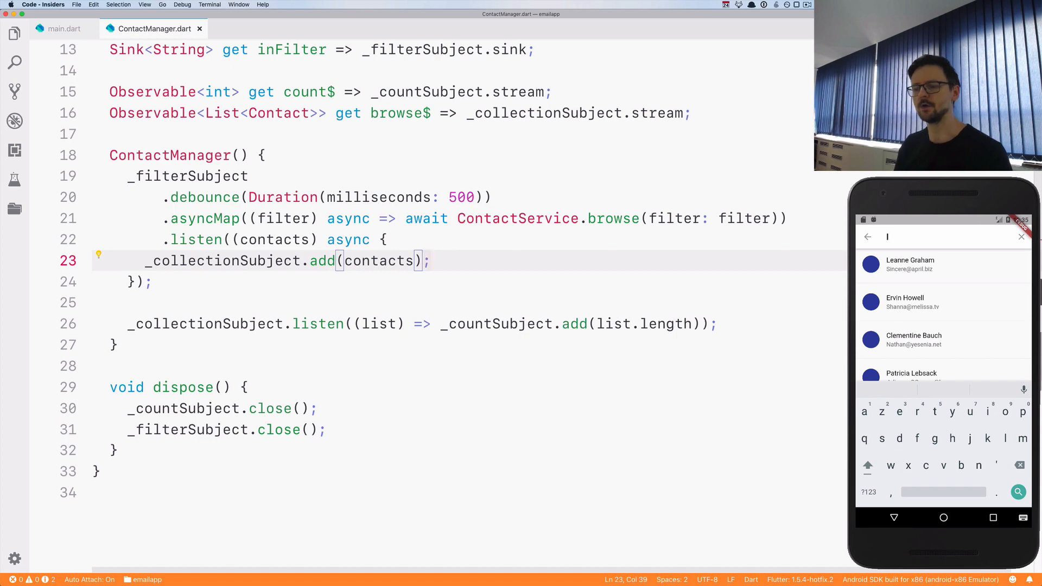
{"action": "left_click", "coordinate": [385, 239]}
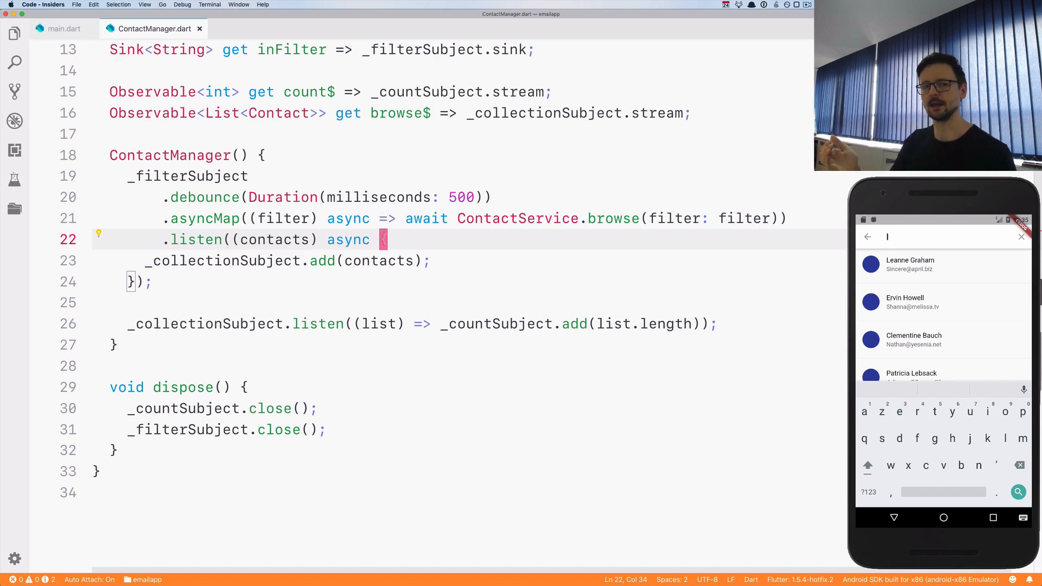
{"action": "type", "text": "{"}
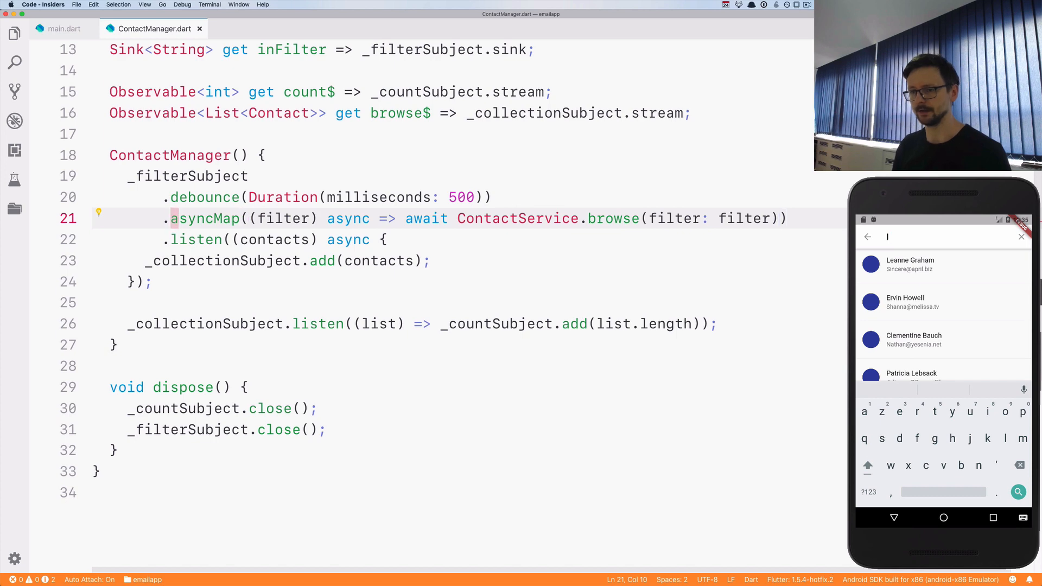
Swap asyncMap for switchMap with an async* body yielding await ContactService.browse
{"action": "type", "text": "swith"}
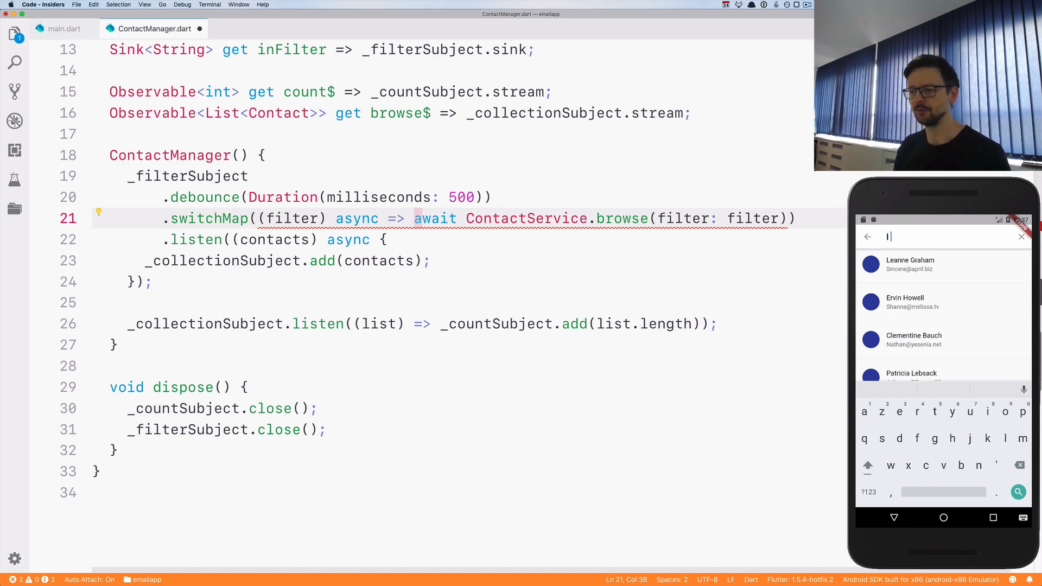
{"action": "type", "text": "{"}
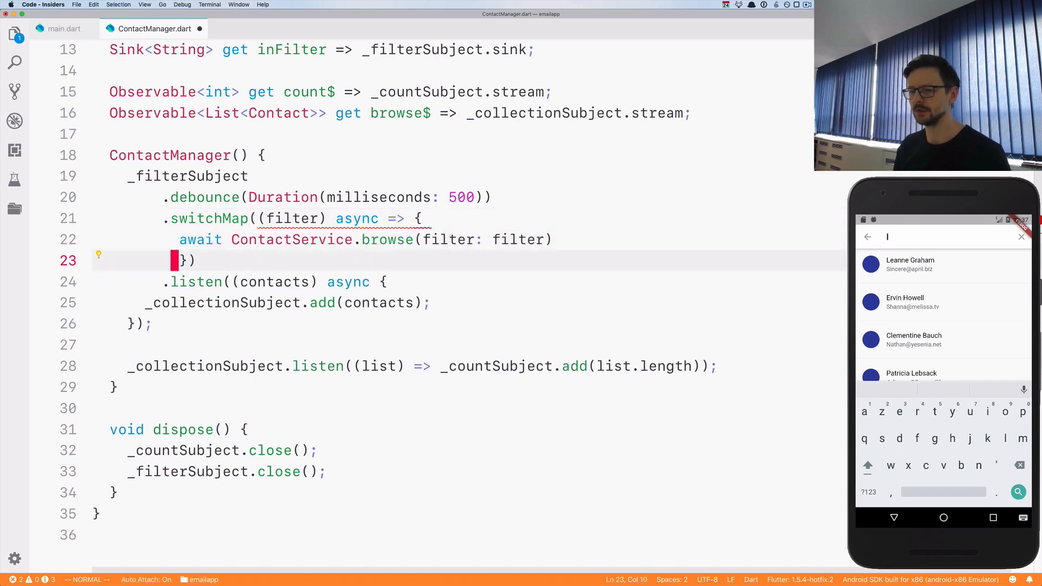
{"action": "left_click", "coordinate": [418, 219]}
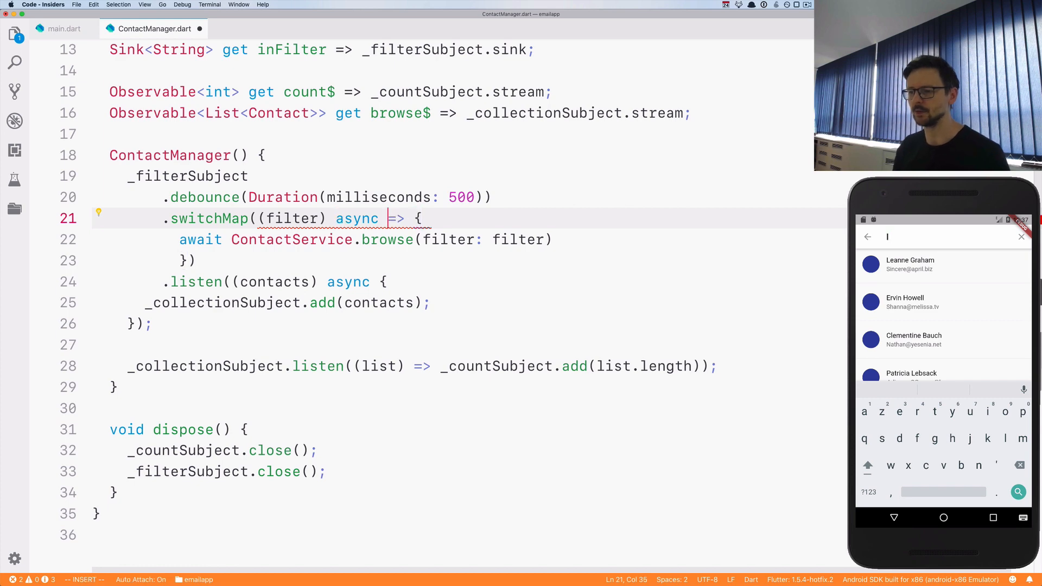
{"action": "type", "text": "*"}
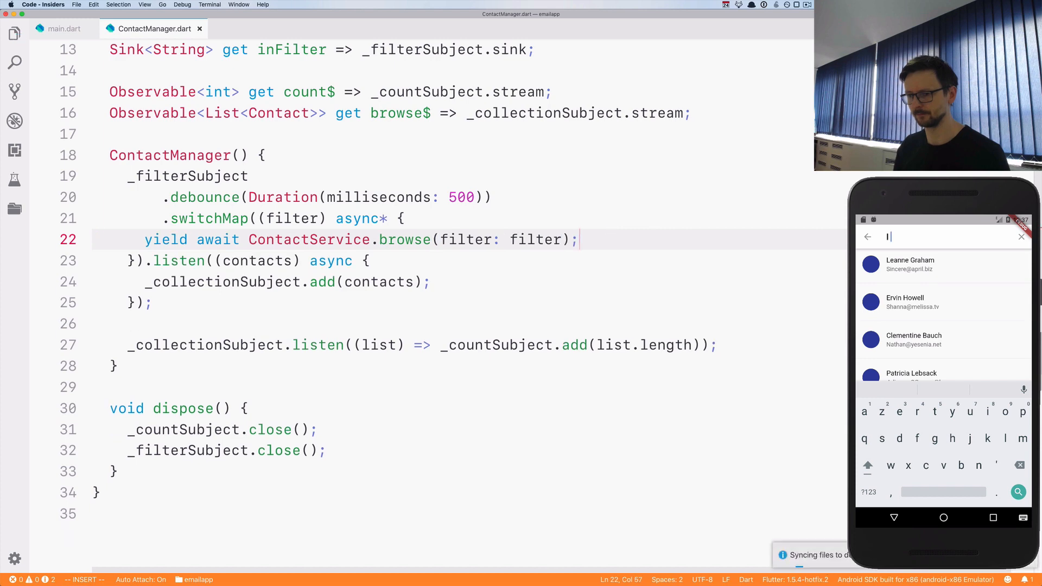
{"action": "key", "text": "Escape"}
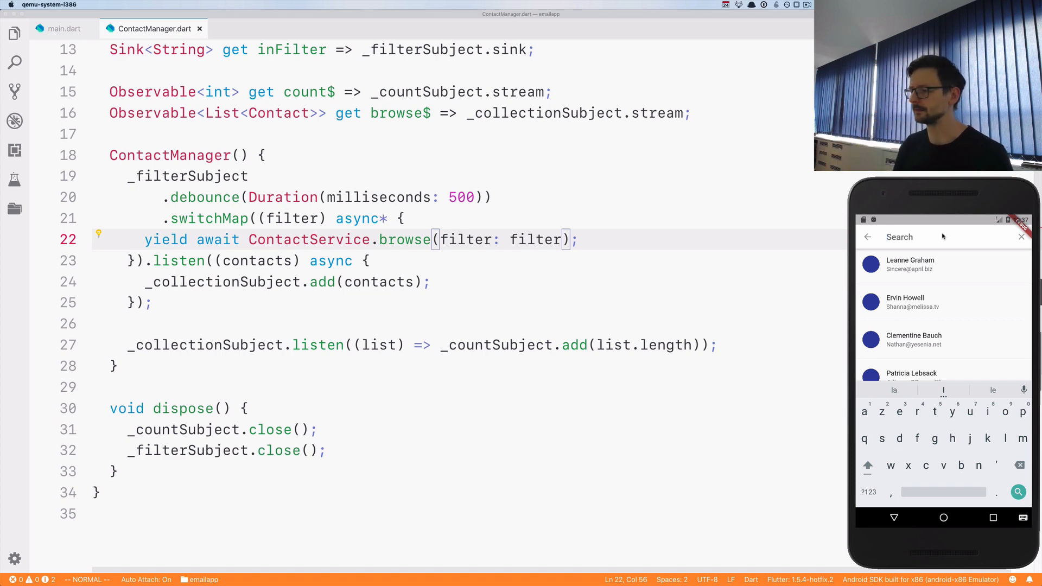
Search for "len" in the emulator contact app to test the debounced filter
{"action": "type", "text": "len"}
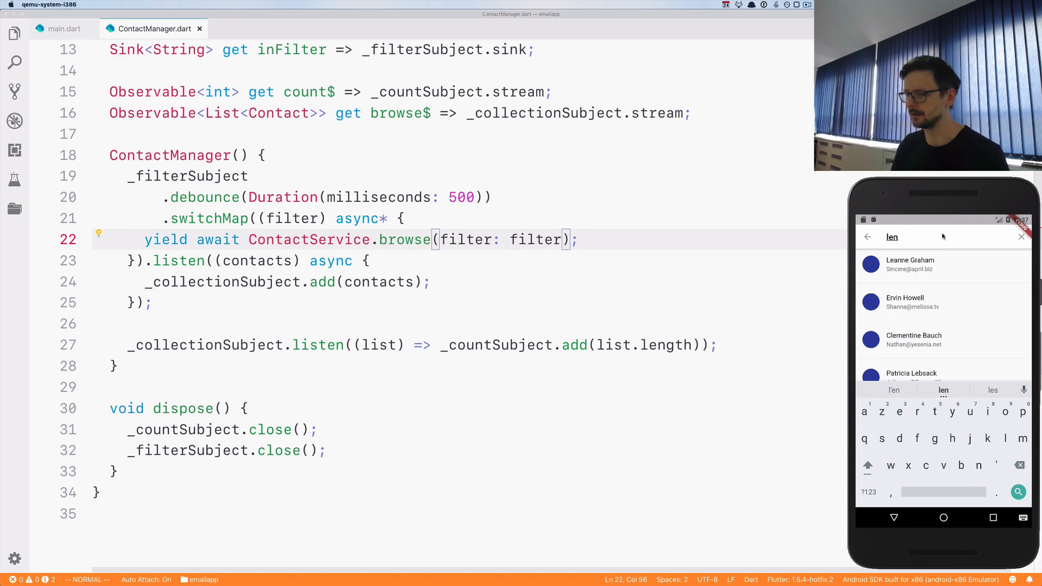